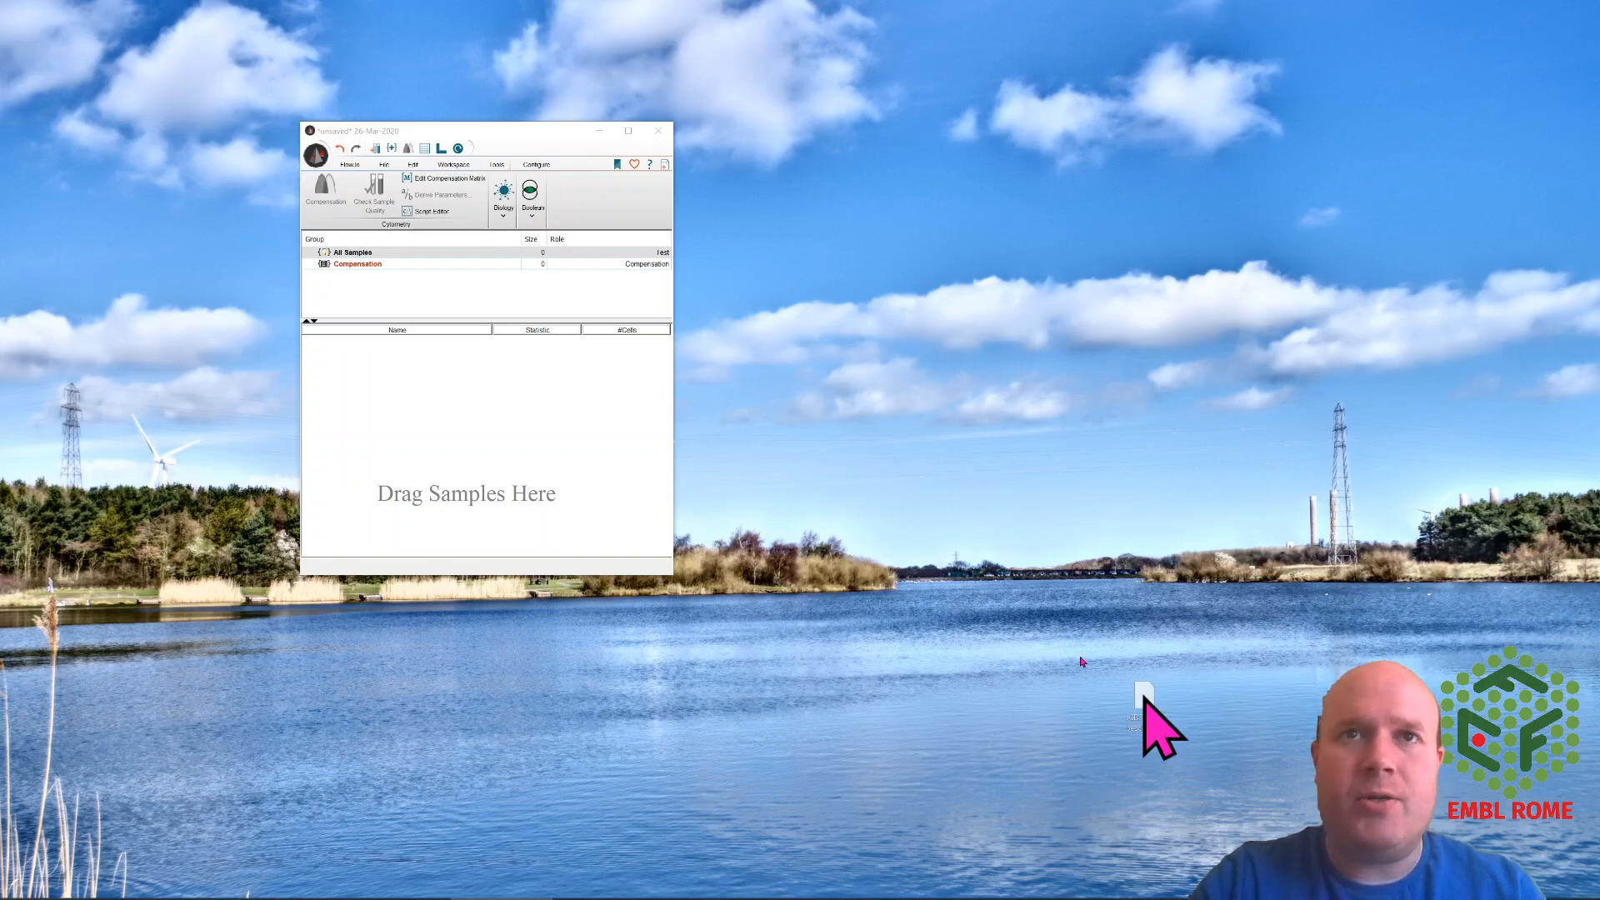
# Add the aCD3 CD28 beads Day 6 FCS file and open its FSC-H vs SSC-H plot.
pyautogui.moveTo(1142, 709); pyautogui.dragTo(439, 418)
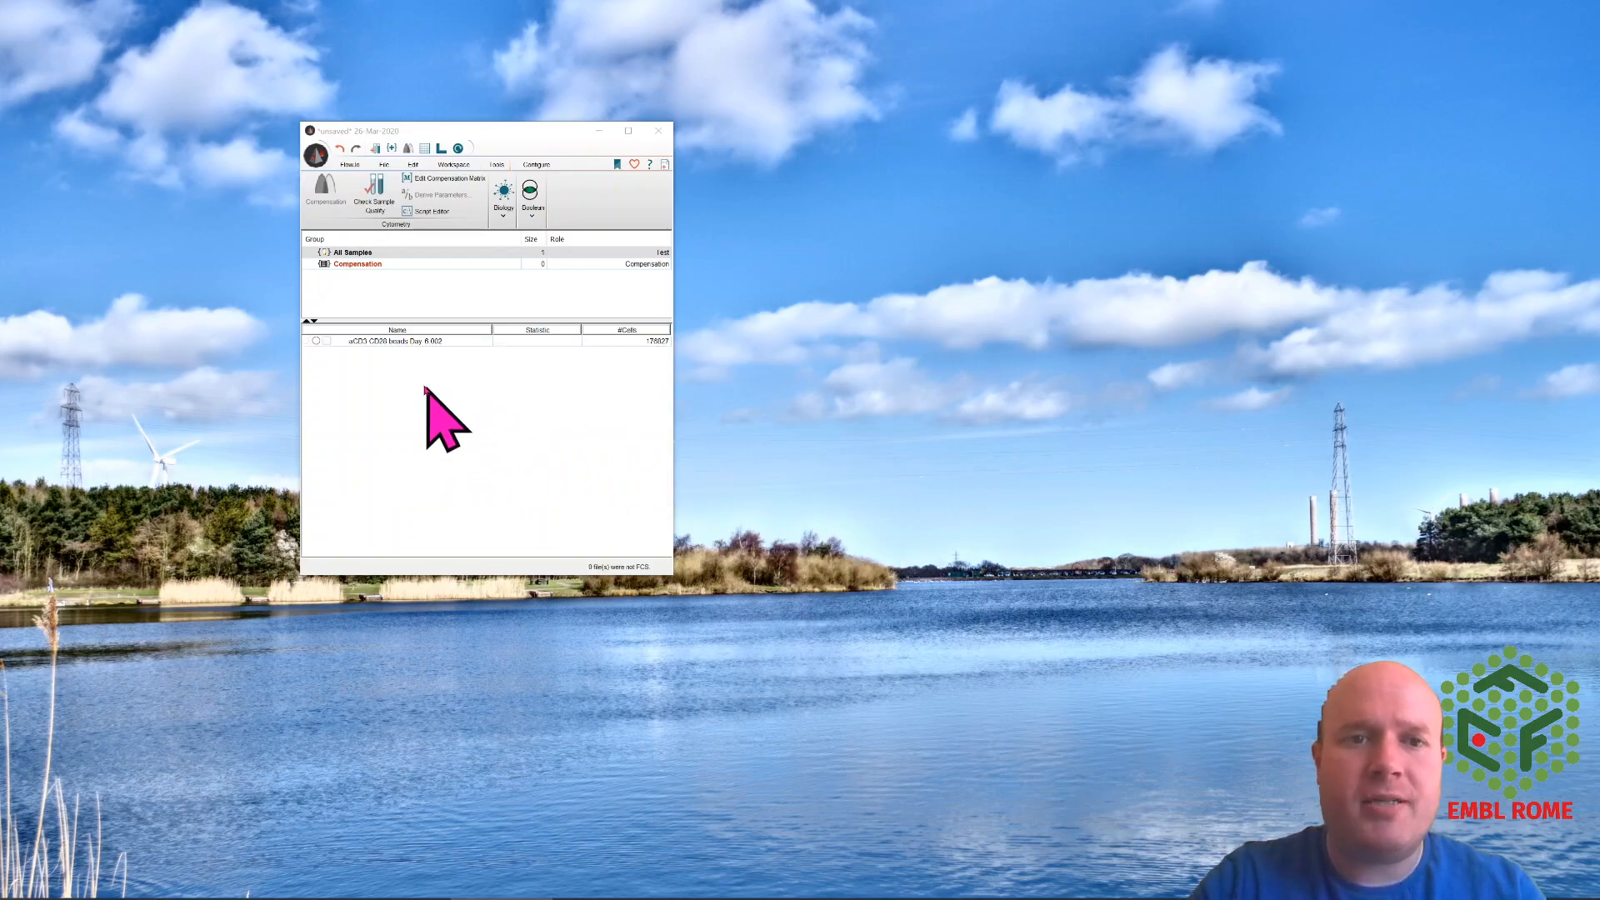
pyautogui.doubleClick(398, 341)
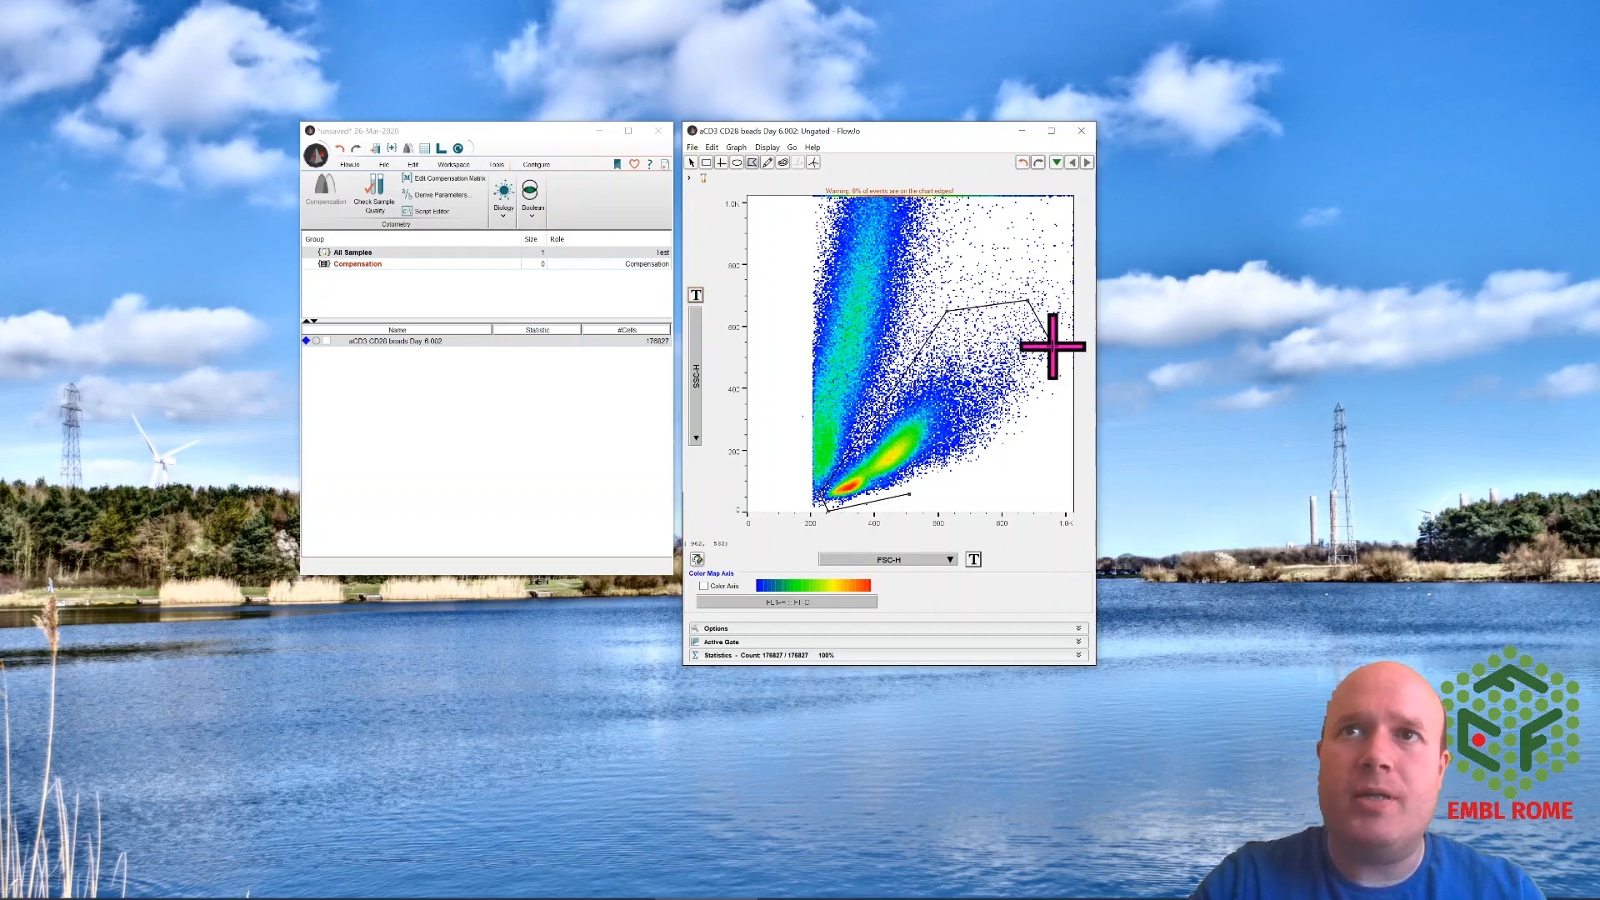
# Draw a polygon 'Lymphocytes' gate around the lymphocyte cluster (~52%) and close the plot.
pyautogui.moveTo(1055, 345); pyautogui.dragTo(913, 490)
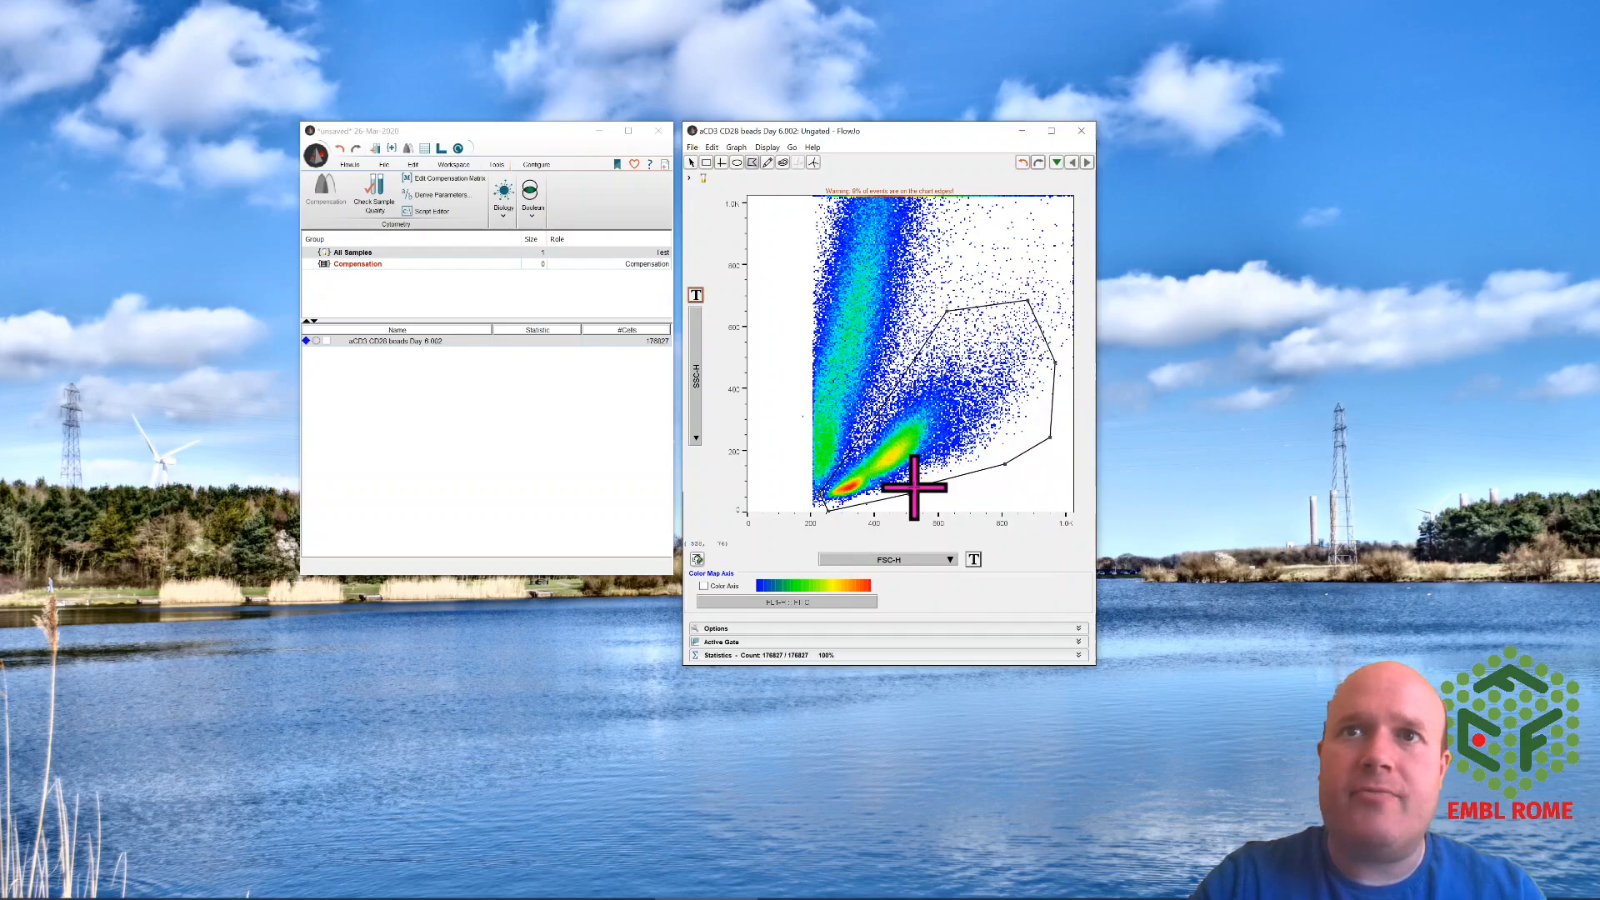
pyautogui.click(913, 490)
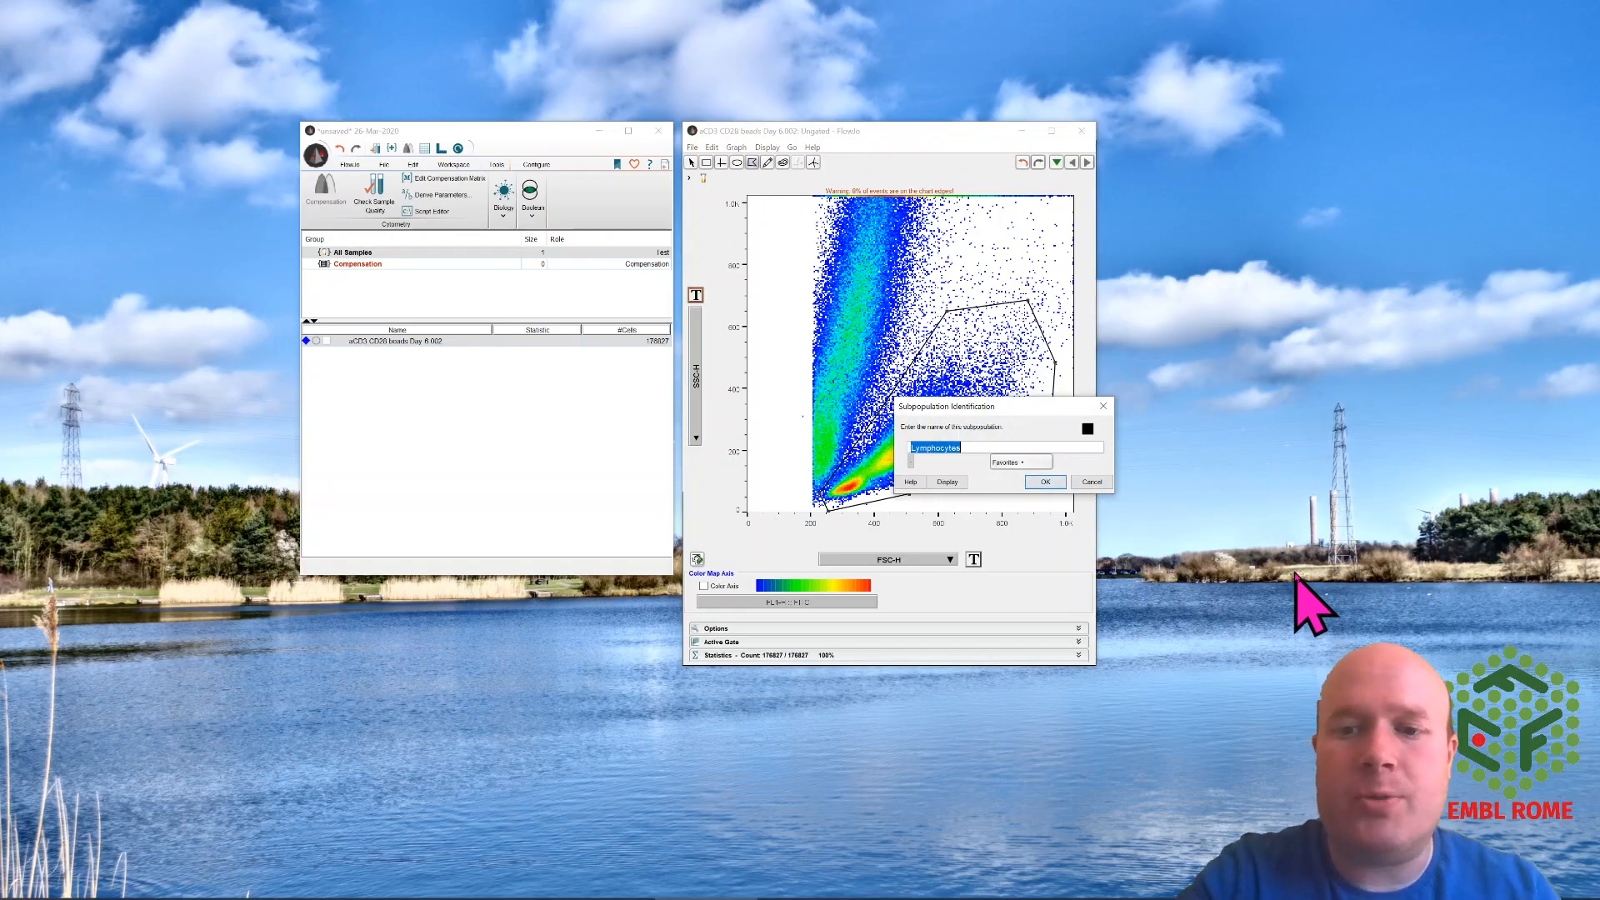
pyautogui.click(1044, 481)
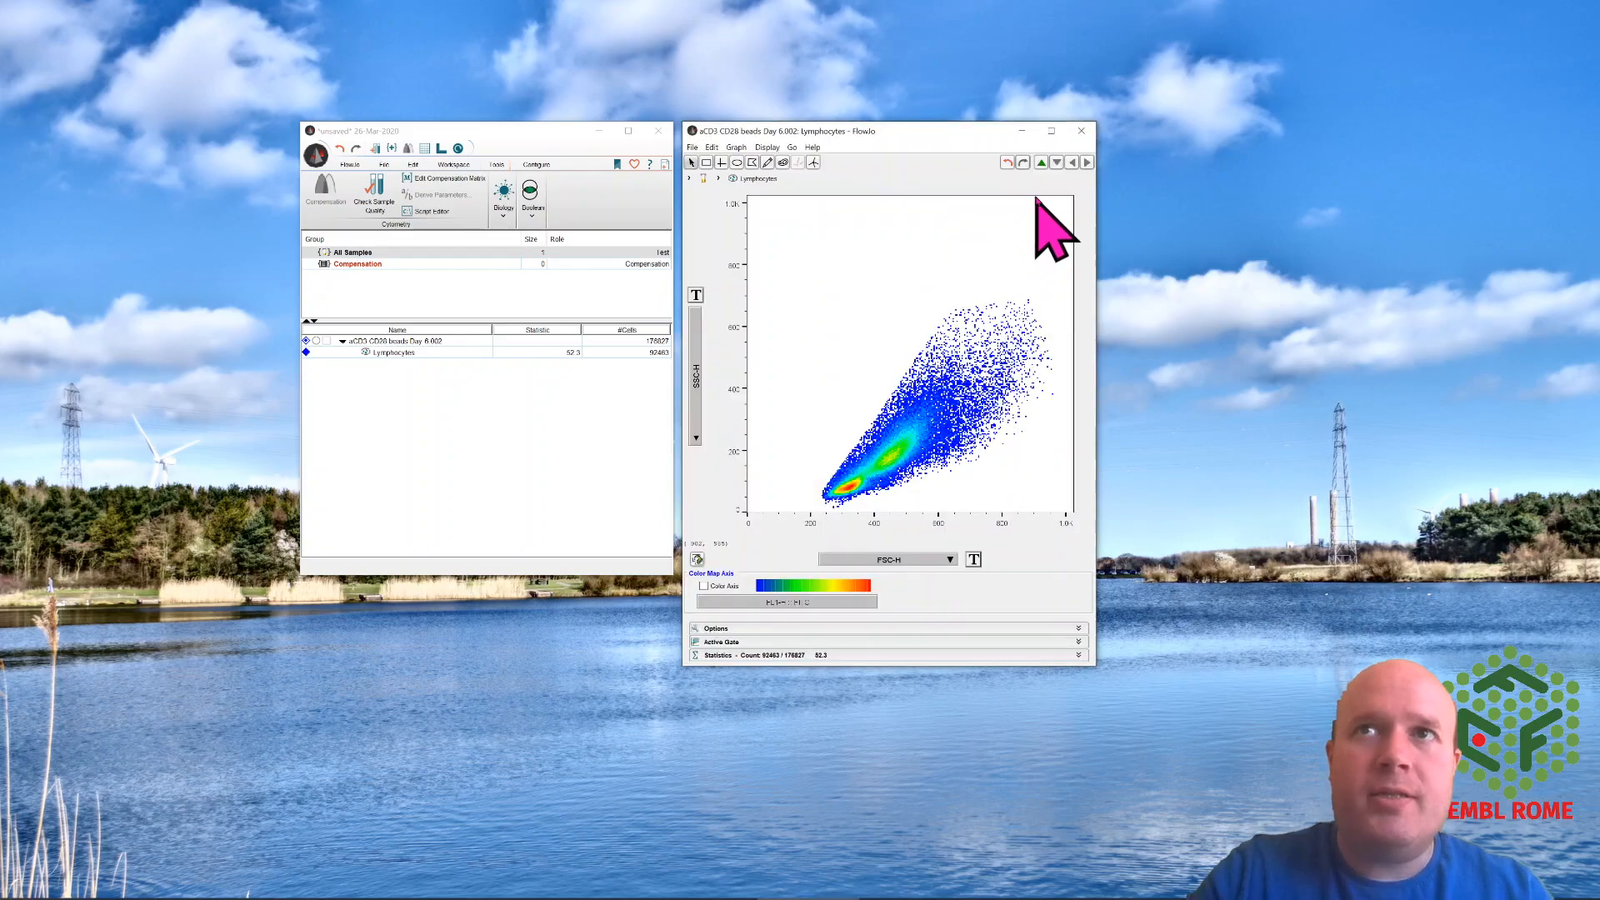
pyautogui.click(1080, 131)
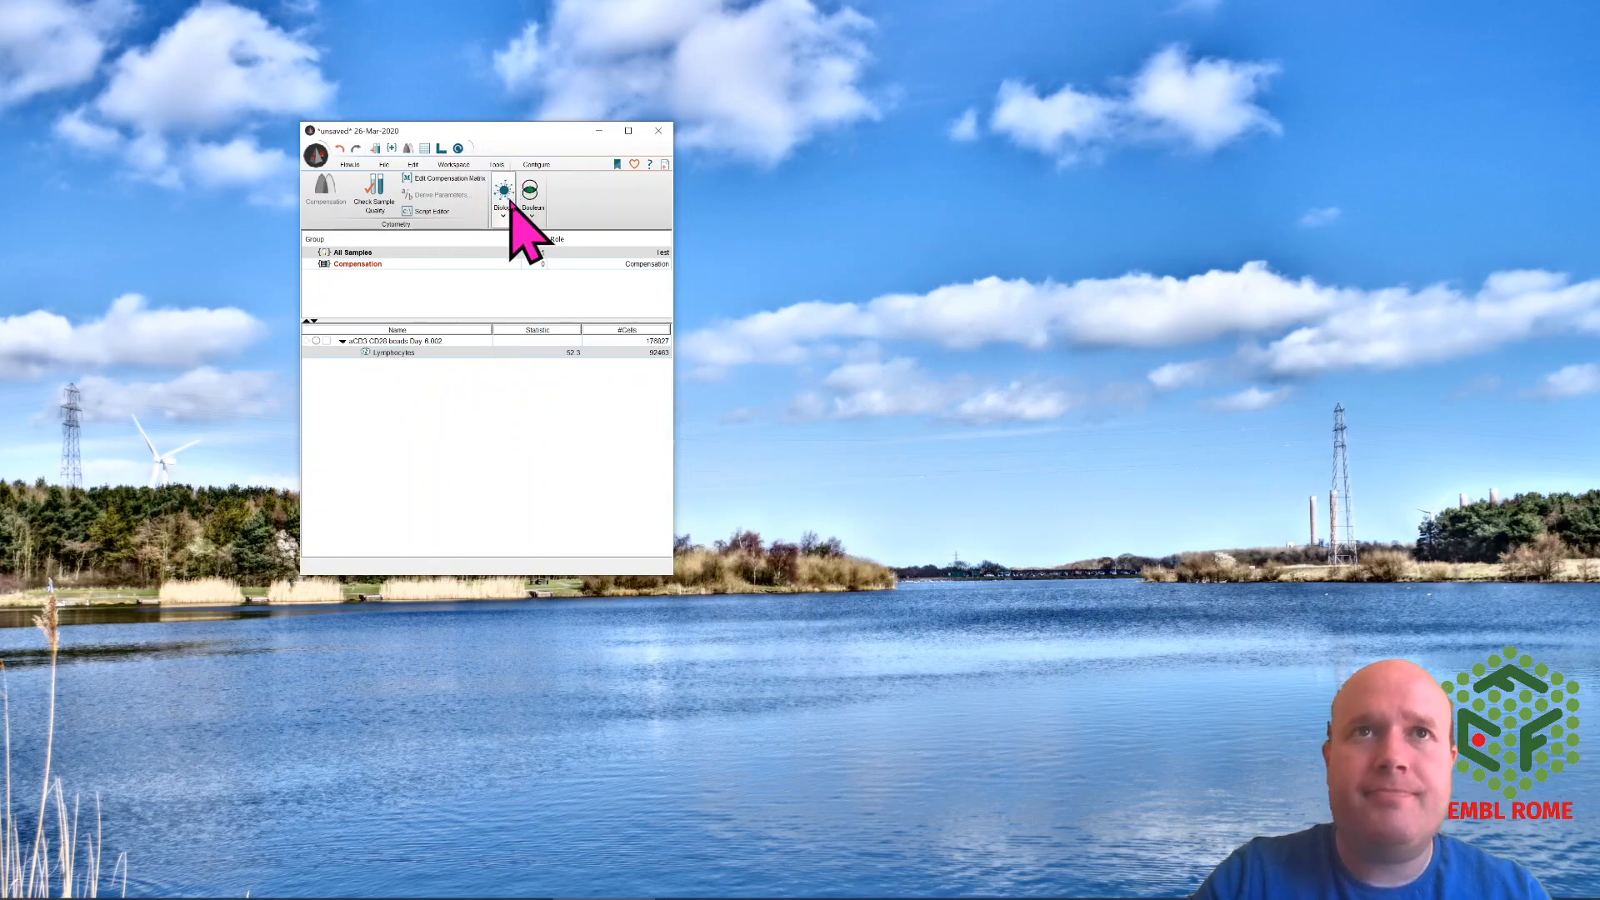
# Run Biology > Proliferation Modeling on Lymphocytes and enlarge the fitted histogram window.
pyautogui.click(501, 197)
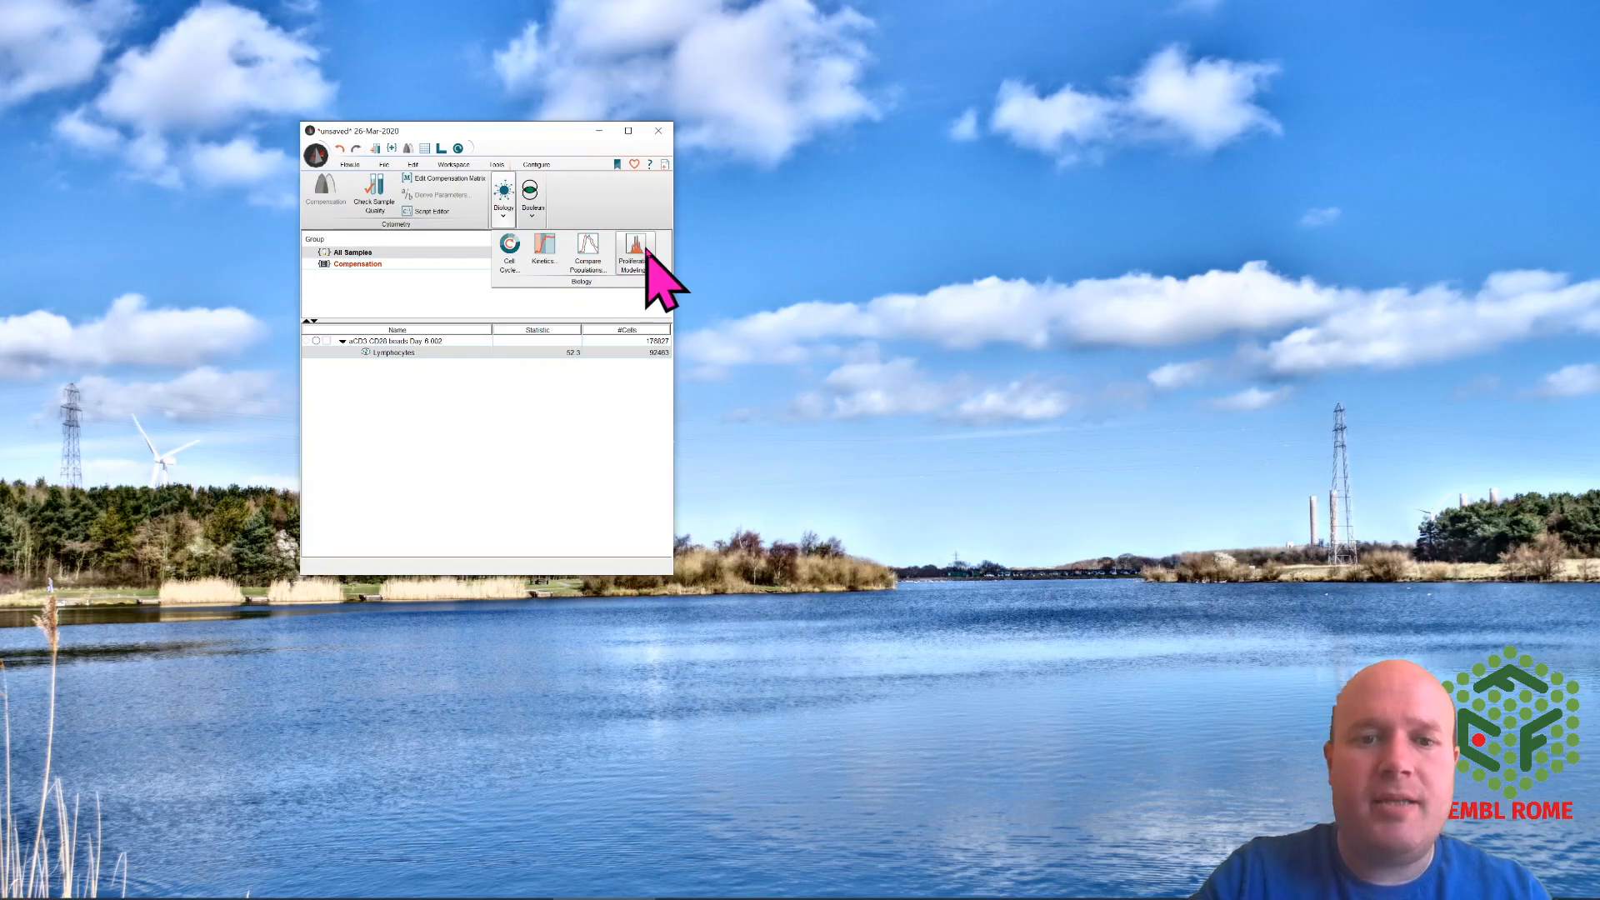
pyautogui.click(636, 260)
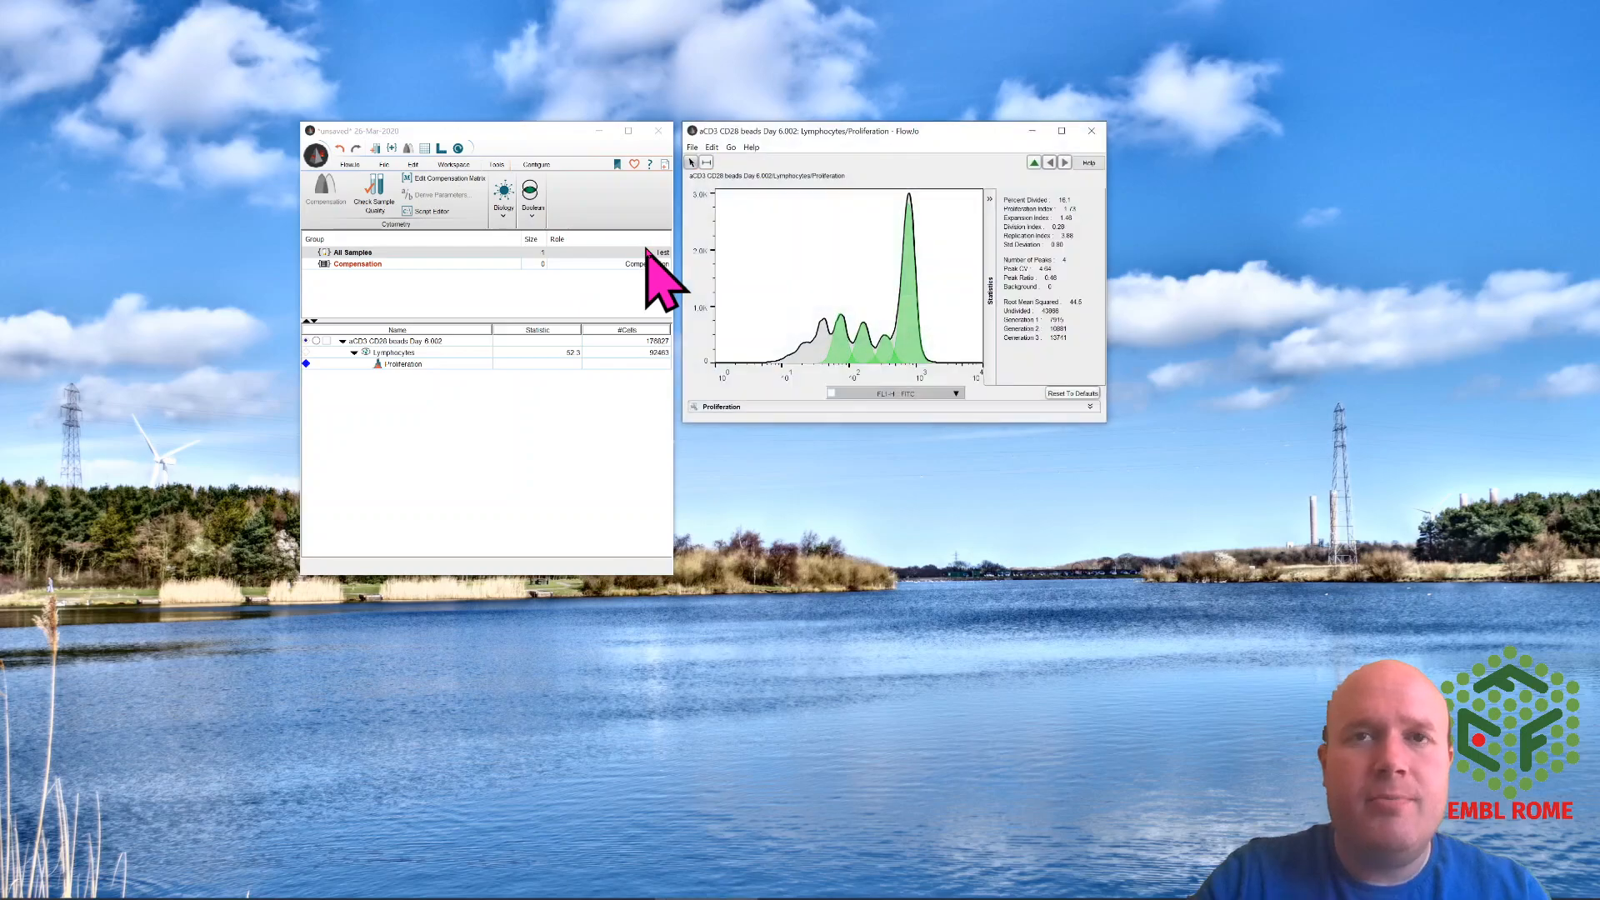
pyautogui.moveTo(1105, 422); pyautogui.dragTo(1263, 523)
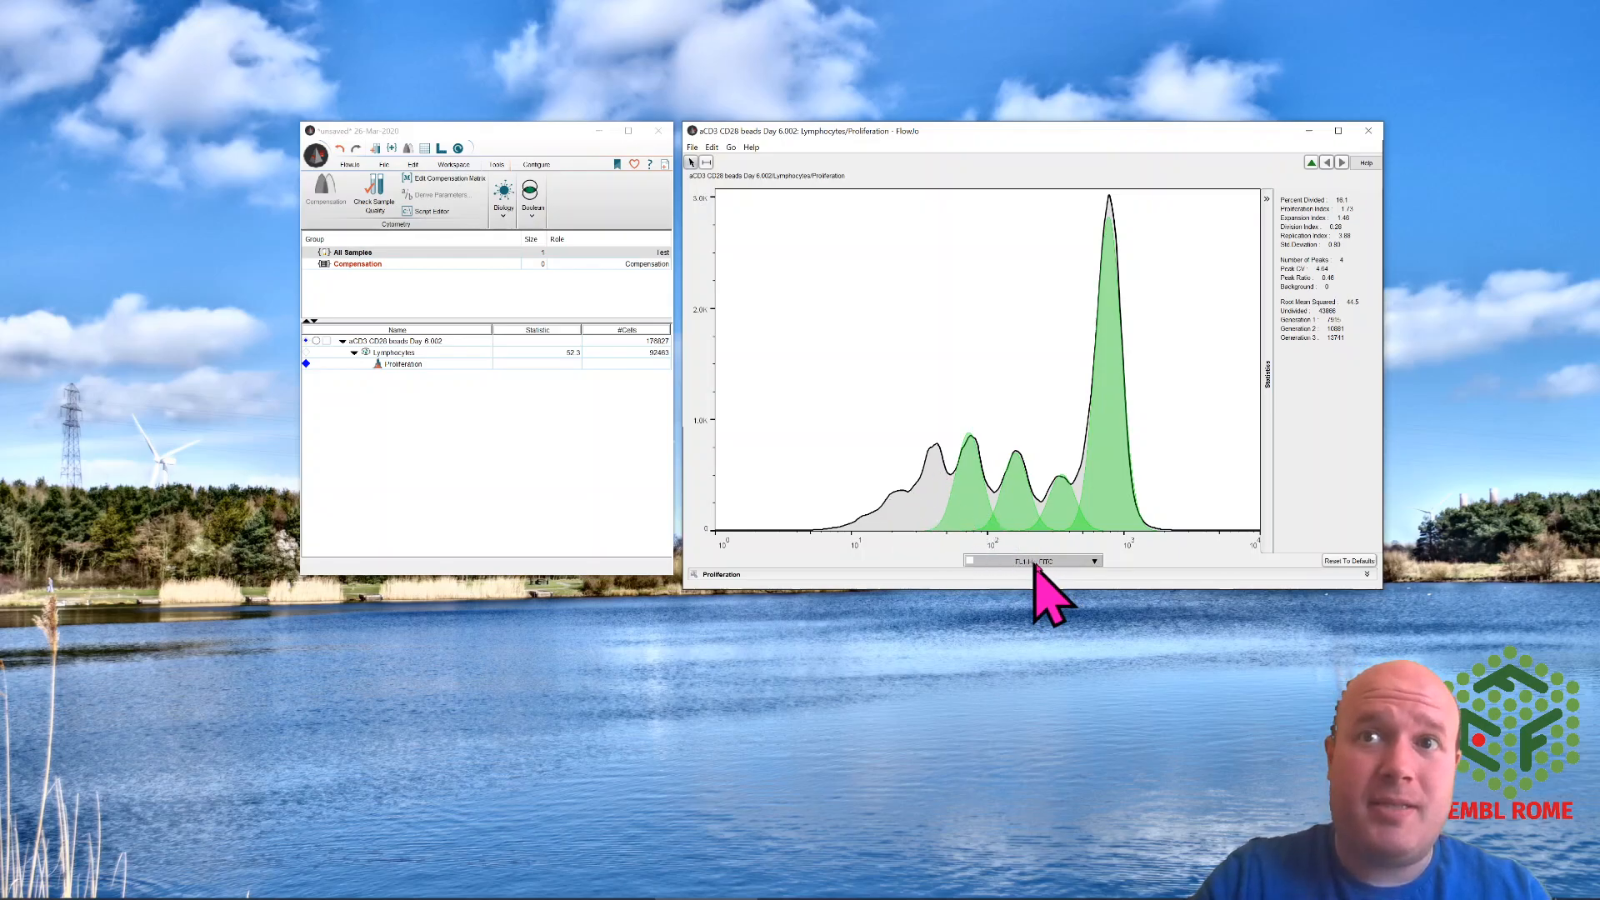
# Expand the proliferation model settings panel beneath the histogram.
pyautogui.click(722, 573)
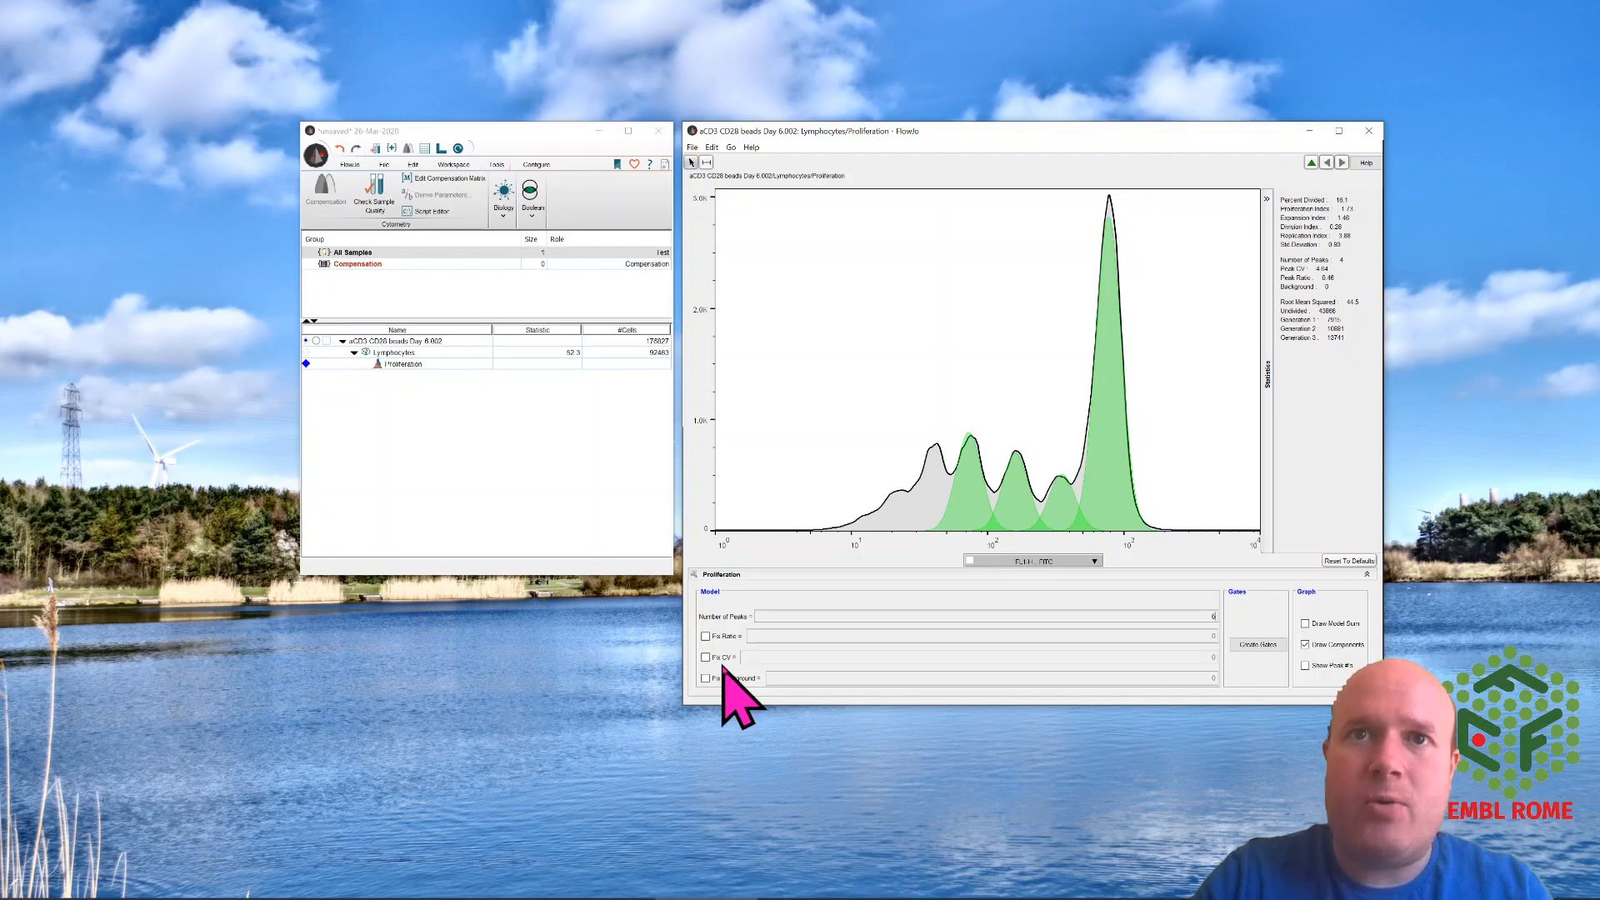
pyautogui.moveTo(750, 724)
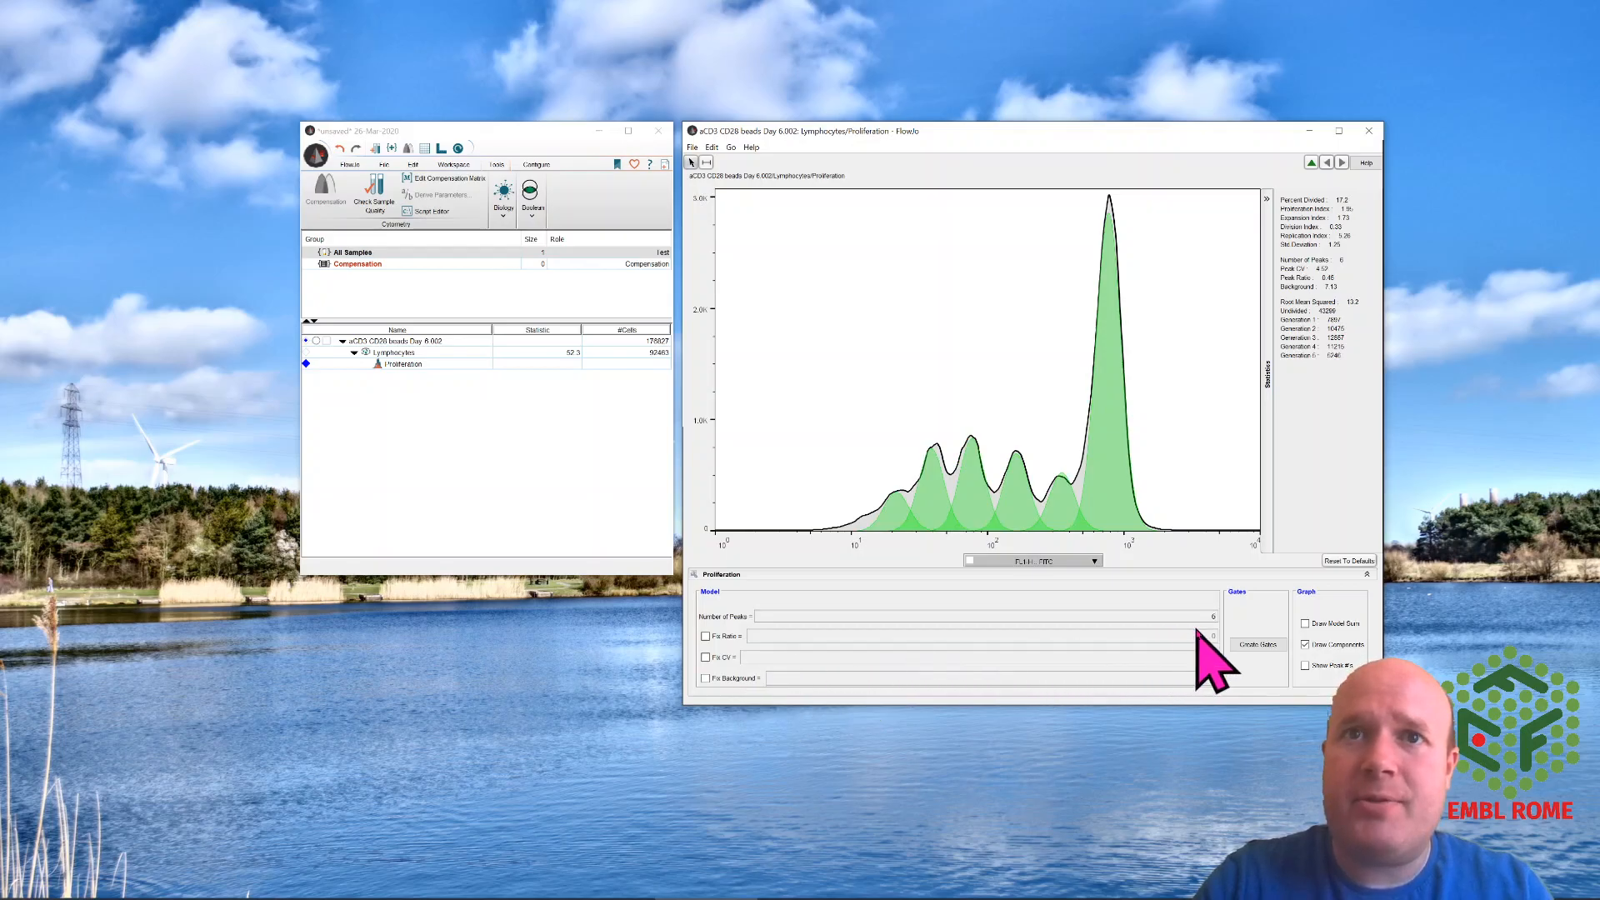
pyautogui.moveTo(974, 566)
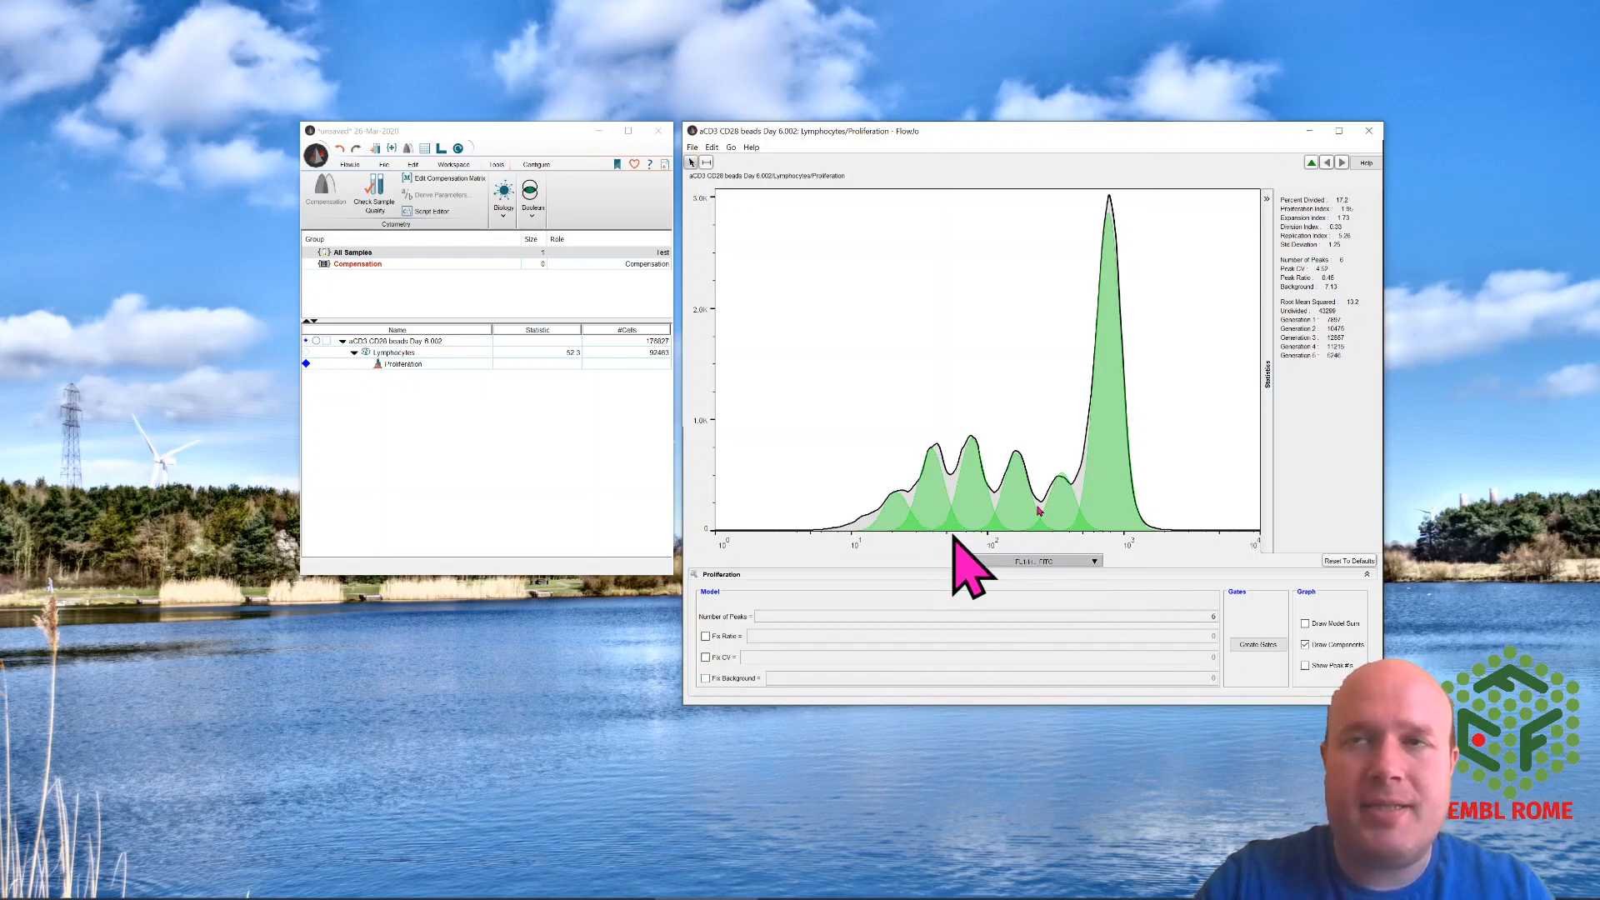
pyautogui.moveTo(701, 274)
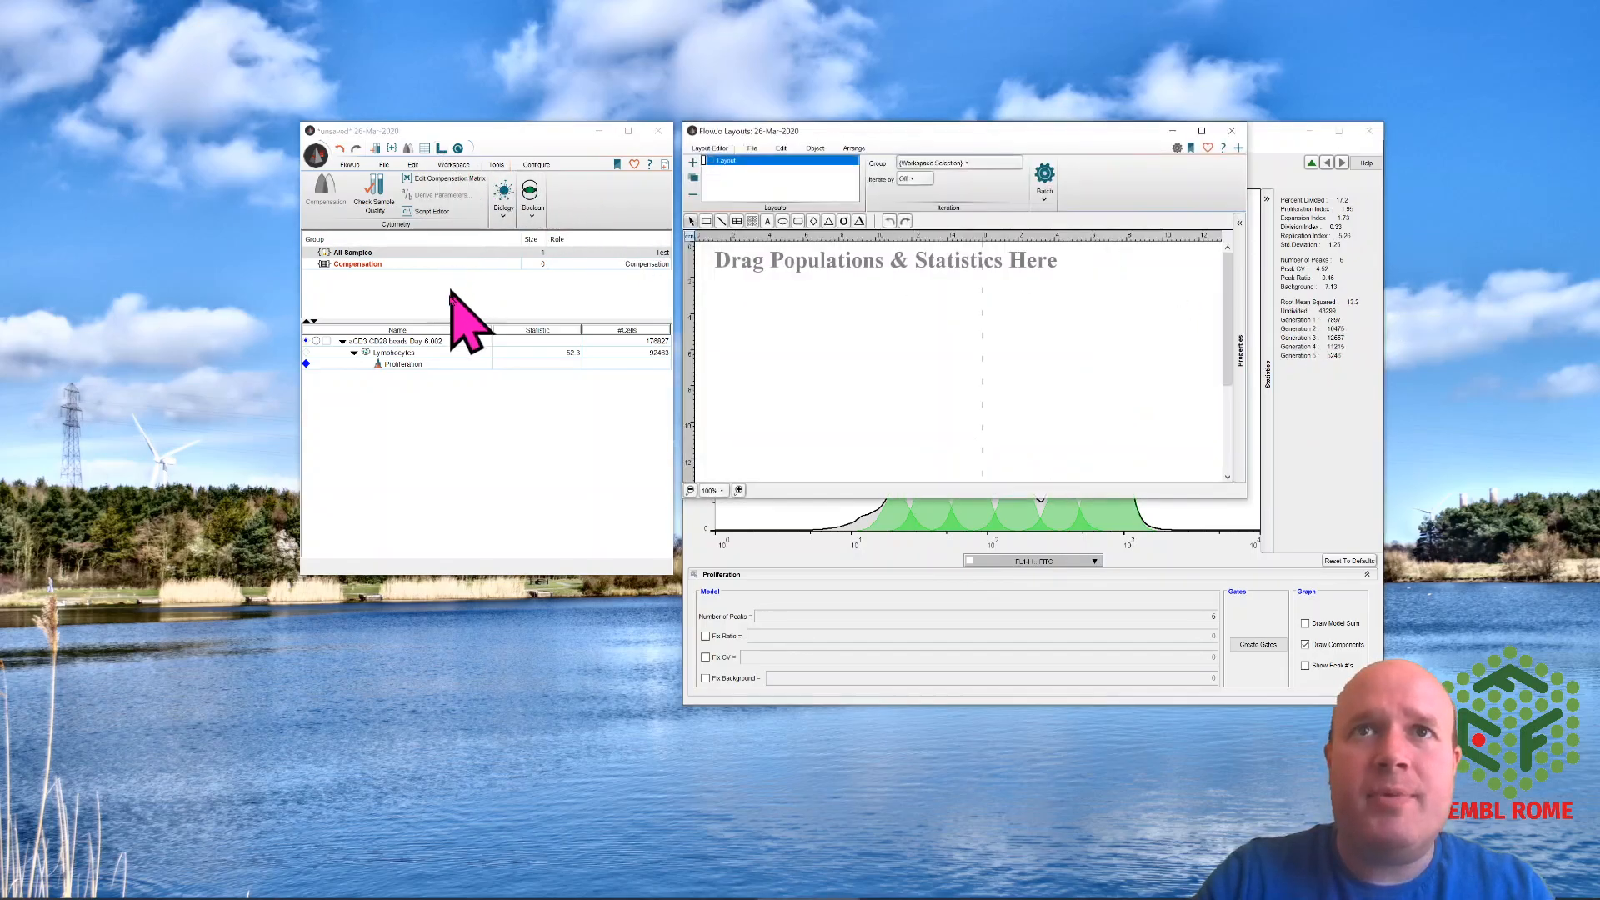
# Drag the Proliferation node onto the layout to show its histogram and statistics.
pyautogui.click(401, 364)
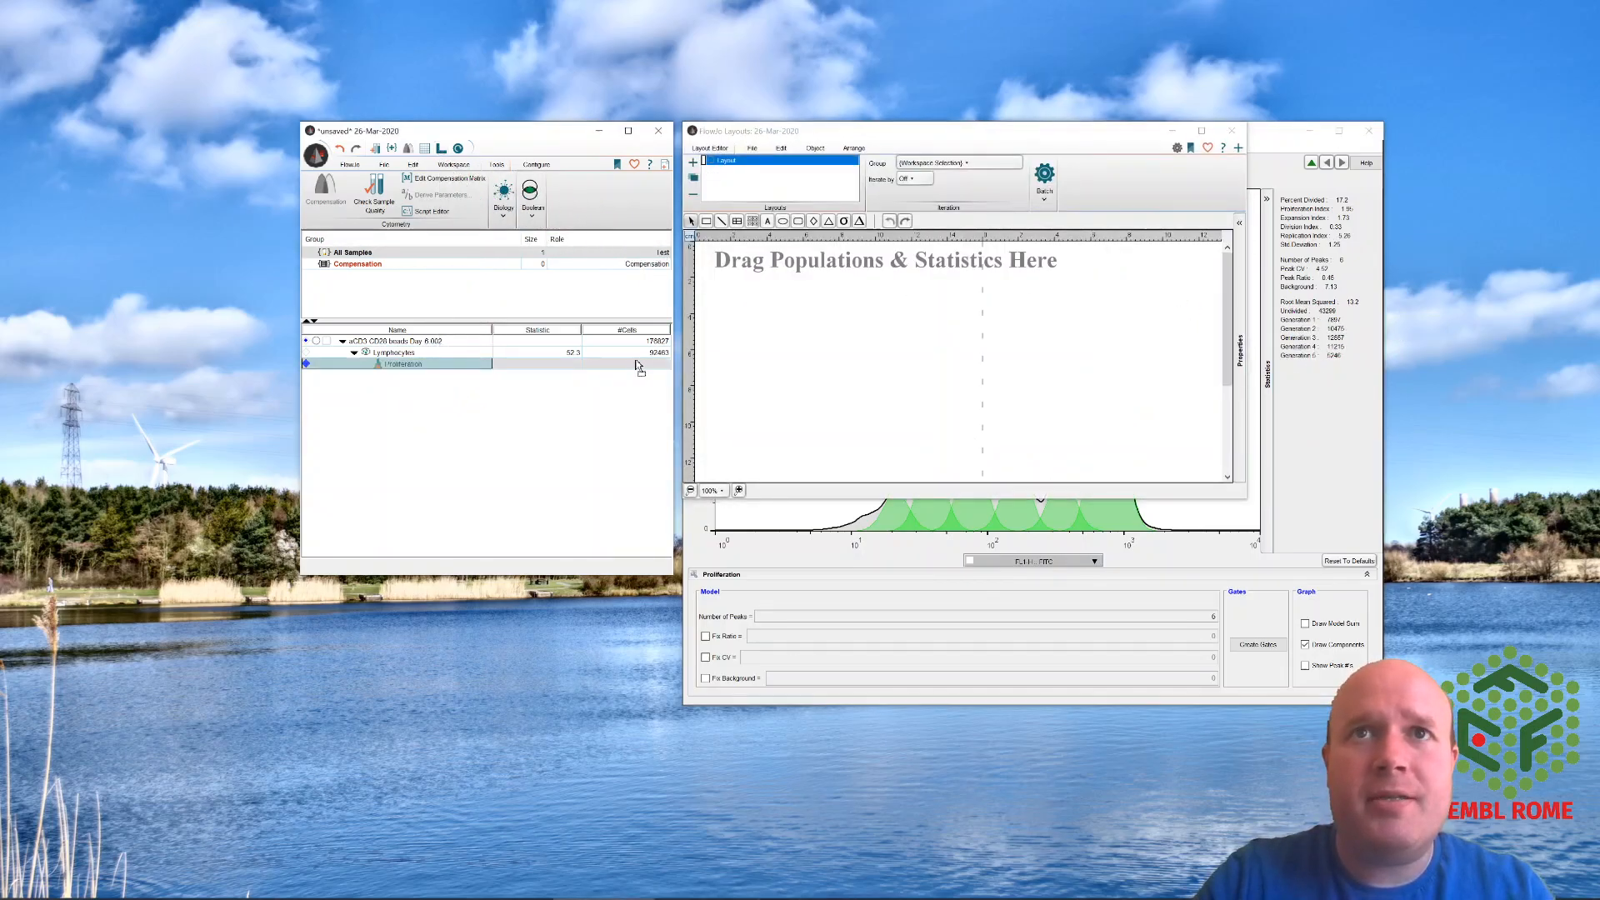
pyautogui.moveTo(398, 364); pyautogui.dragTo(817, 350)
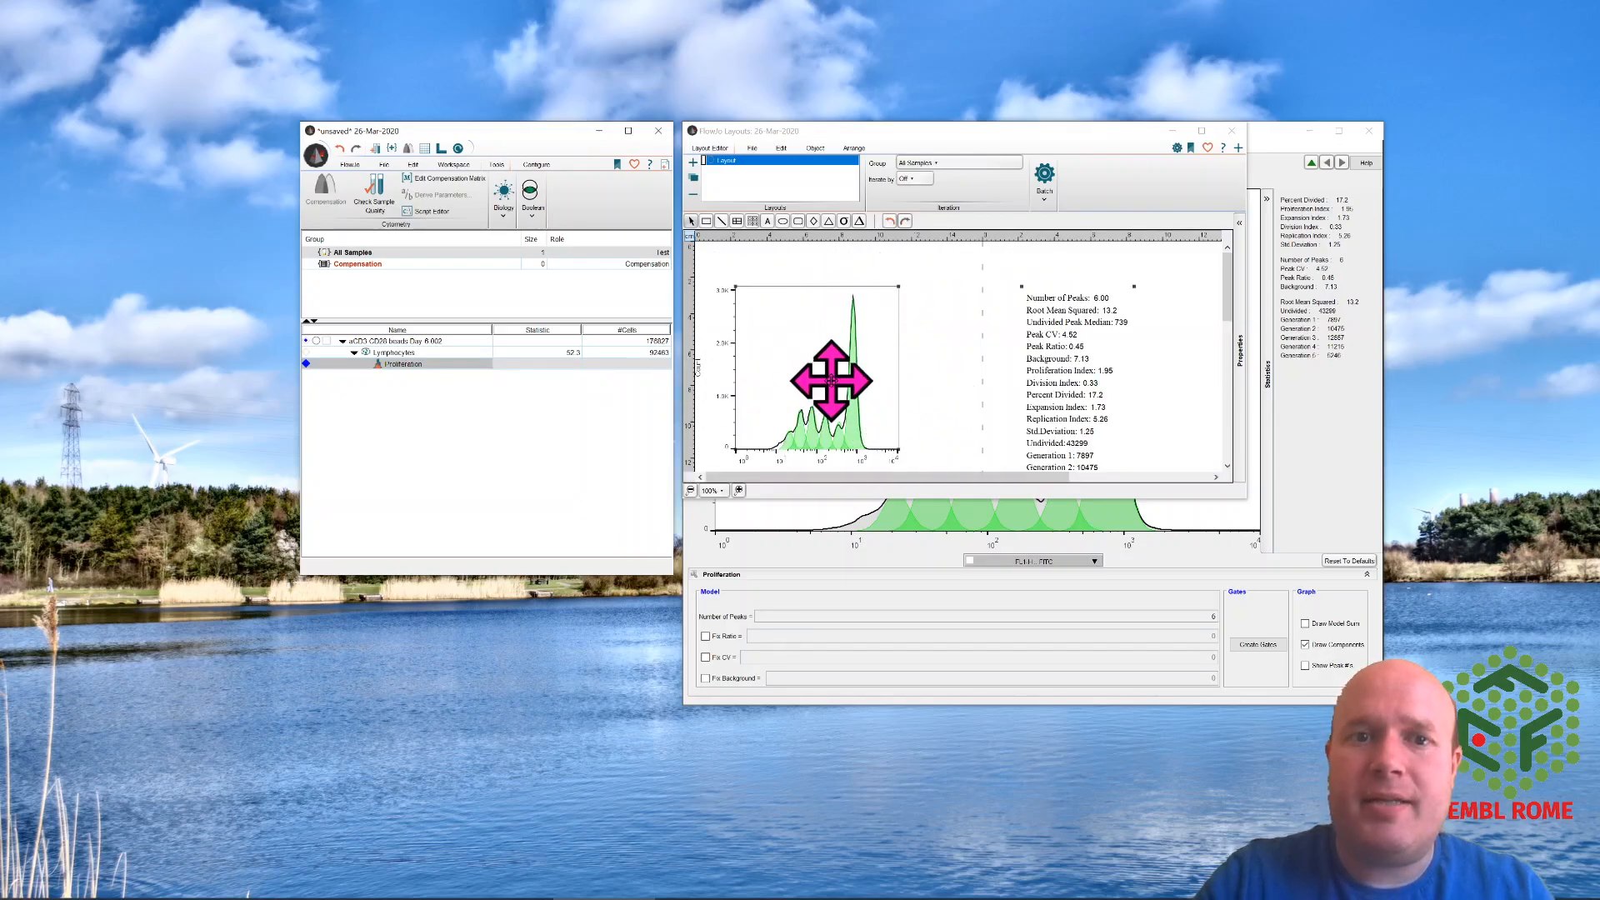
pyautogui.moveTo(530, 398)
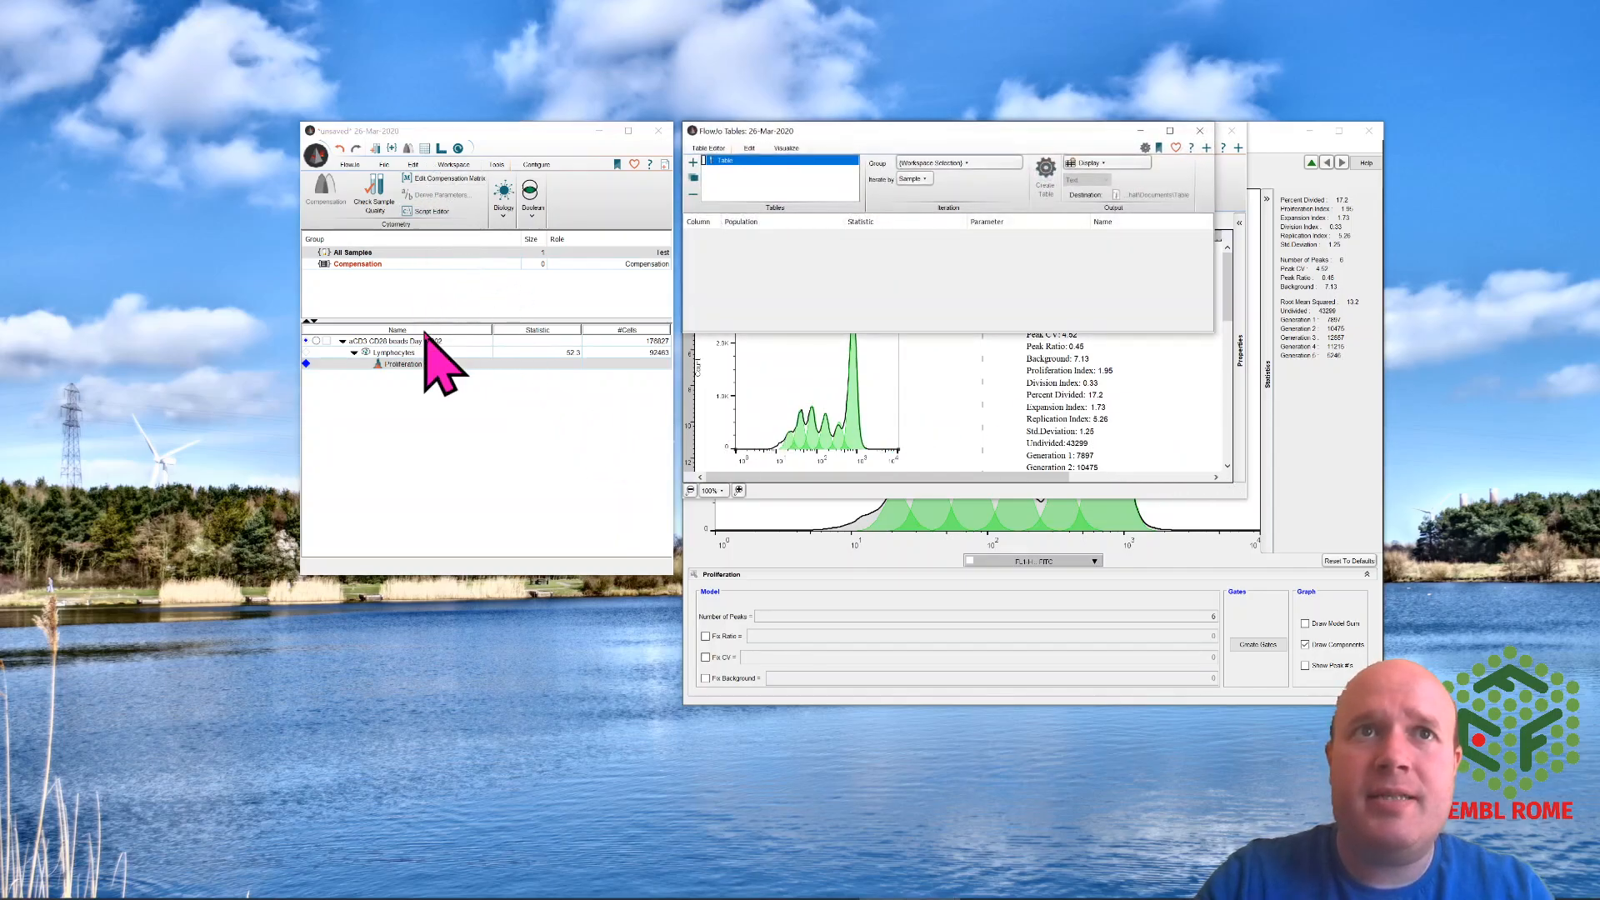
# Add Proliferation statistics (peaks, undivided median, division and proliferation indices) as table rows.
pyautogui.click(401, 364)
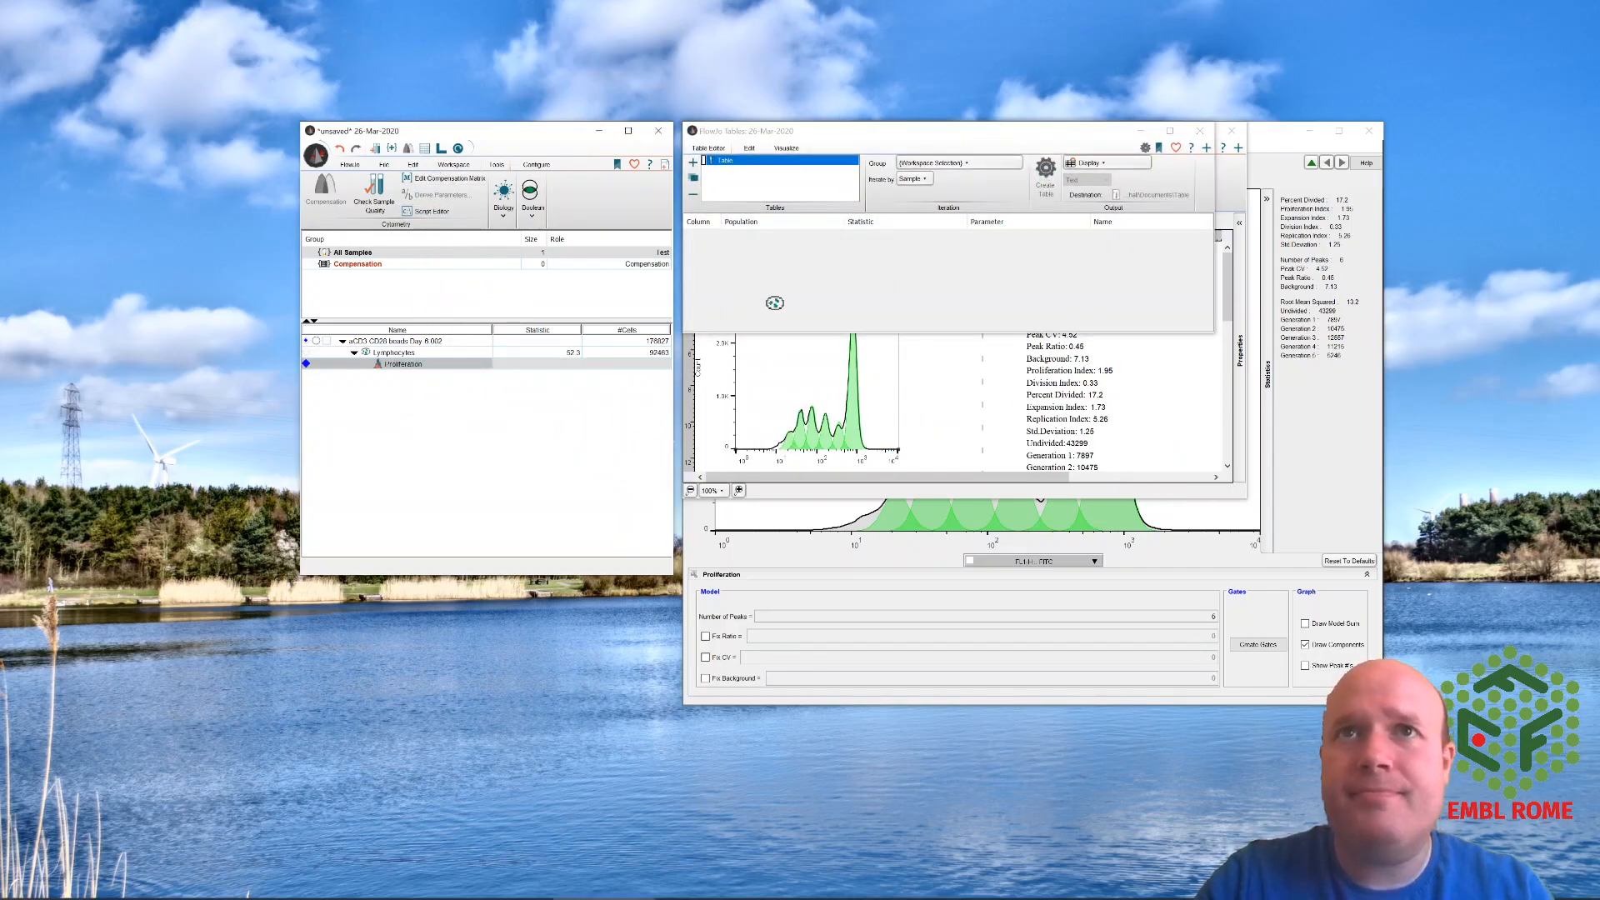
pyautogui.click(1045, 173)
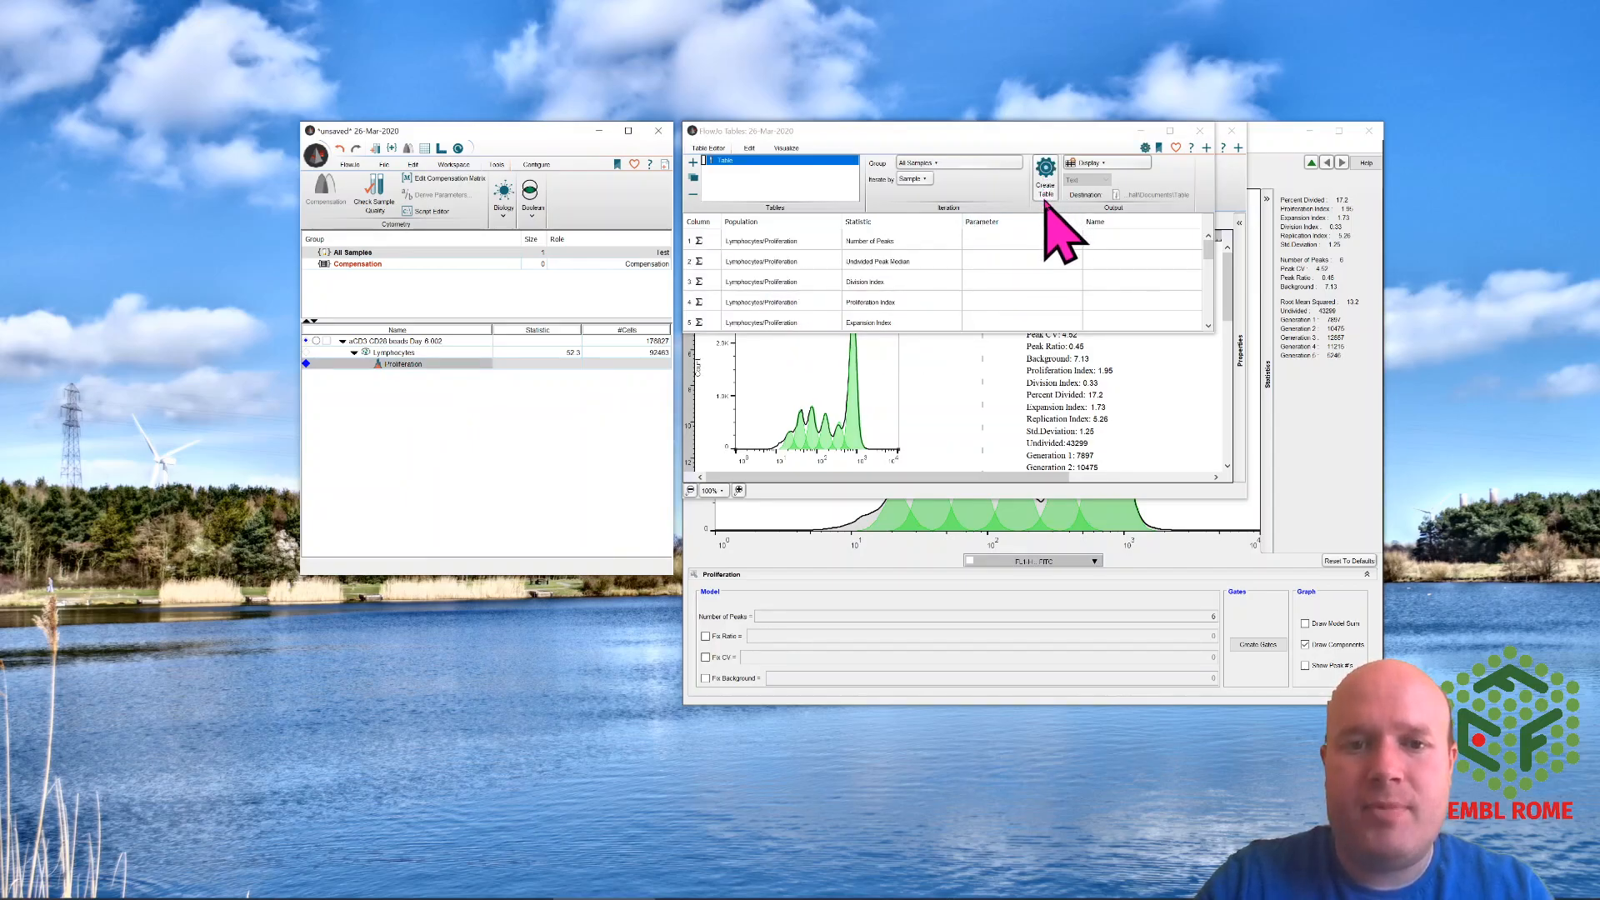